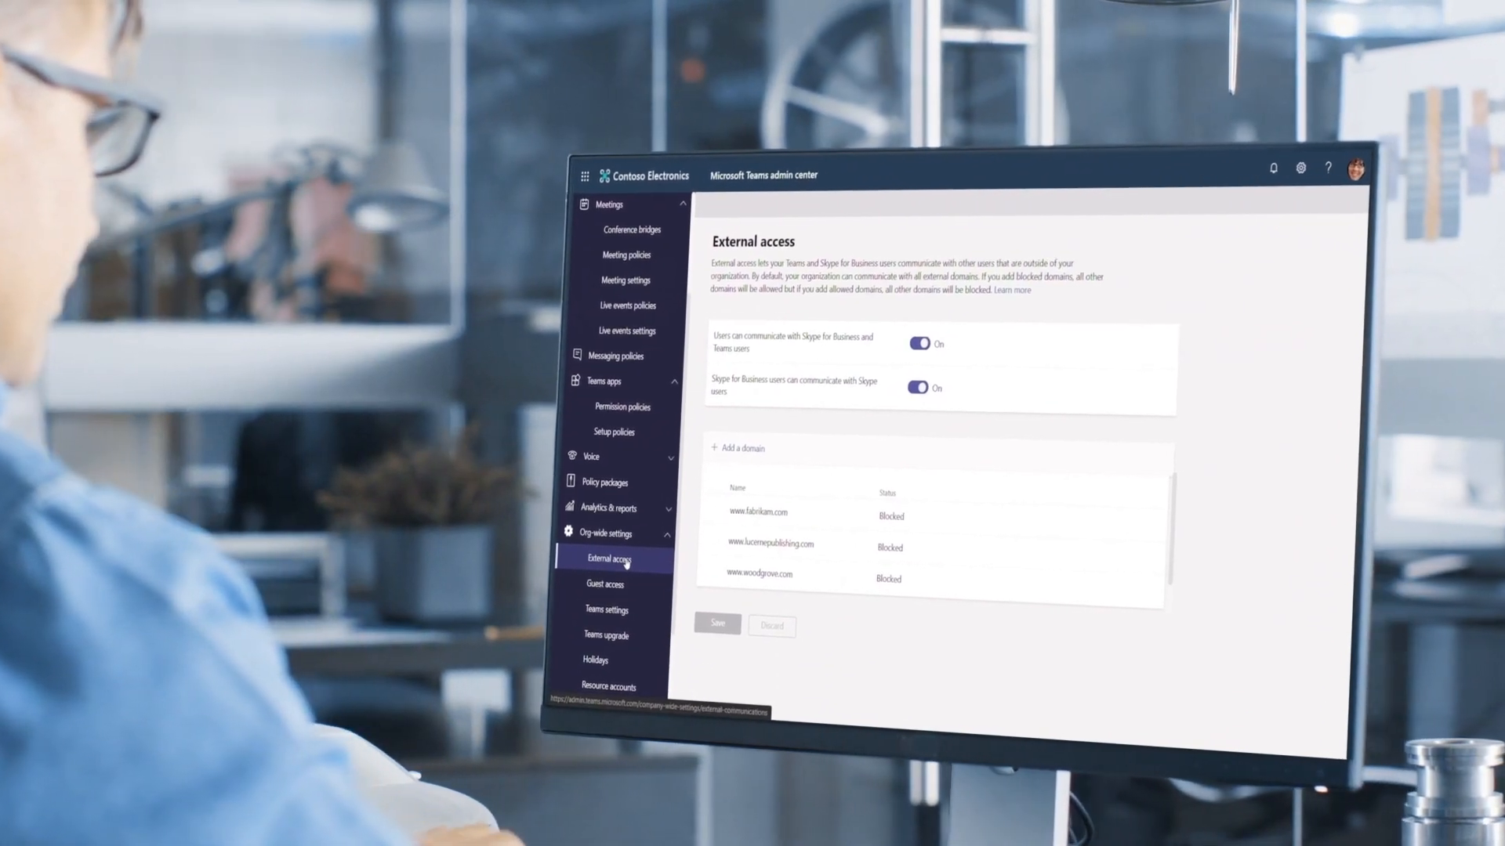
Step: Open Teams Guest access settings and scroll through the Calling, Meeting and Messaging options
left_click(606, 585)
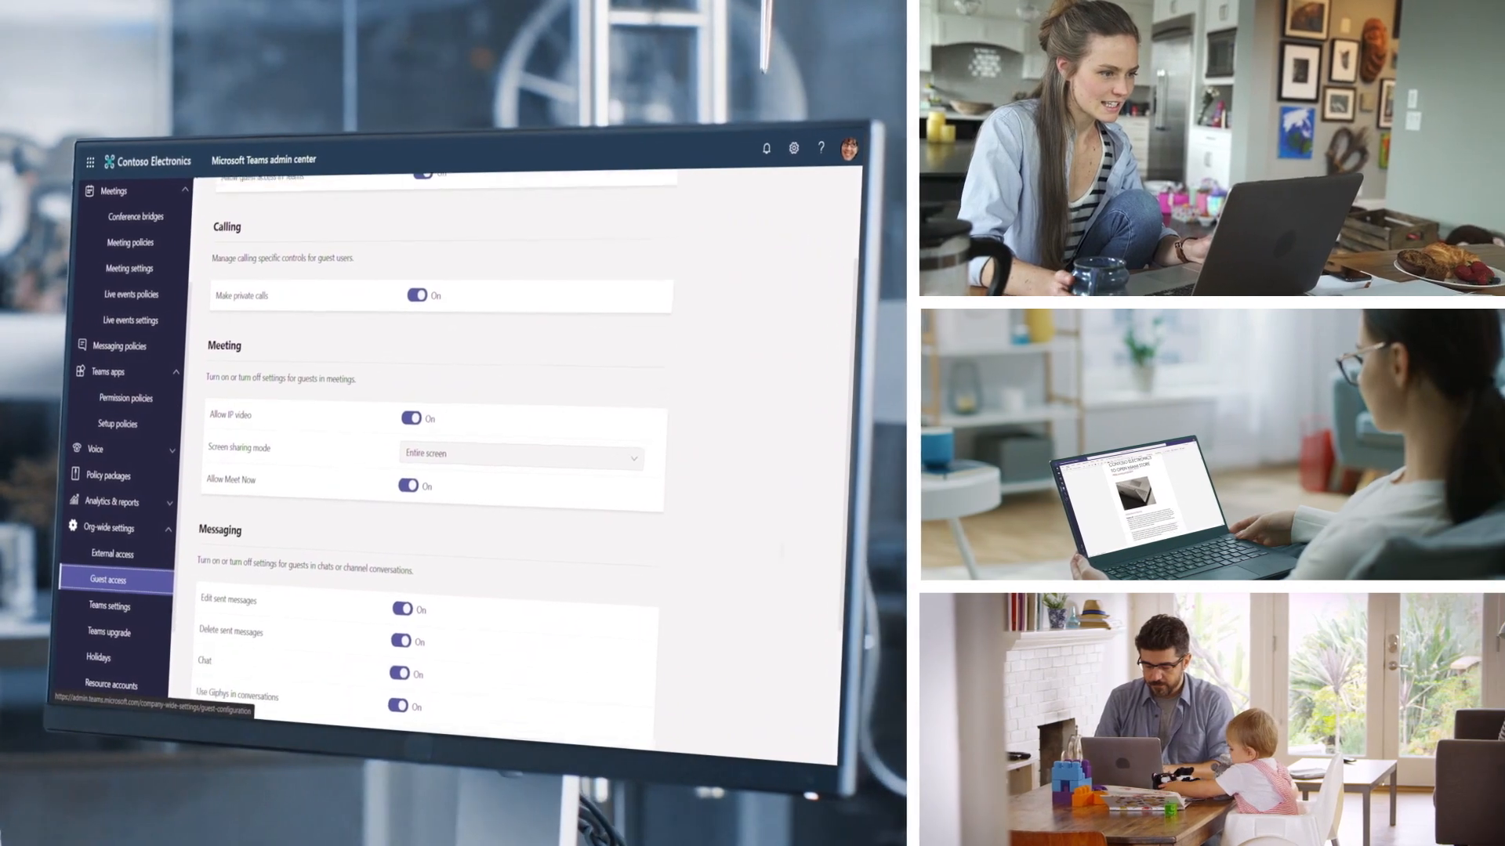
scroll("down", 3)
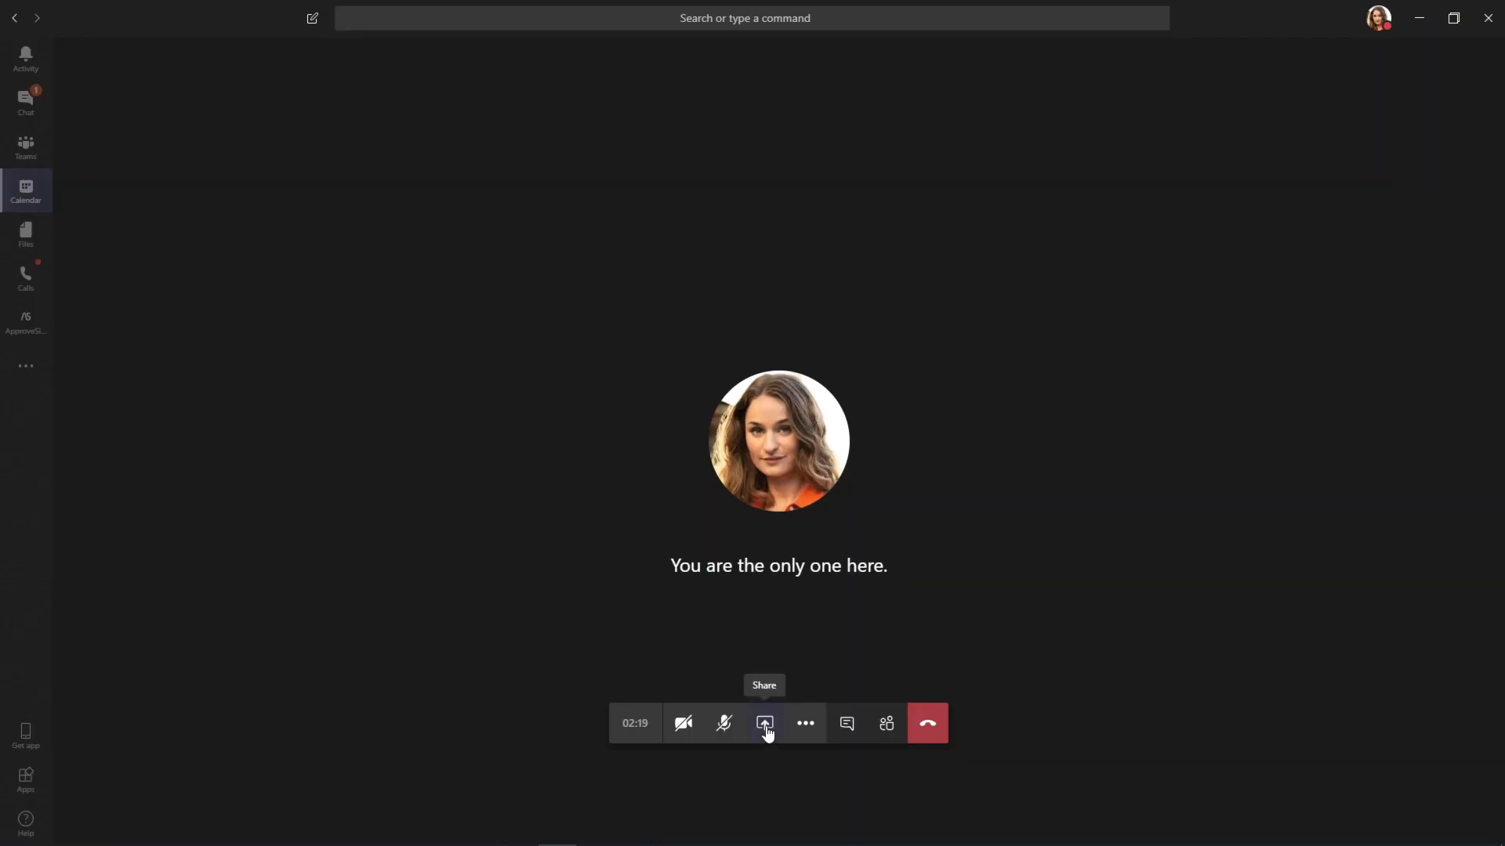
Step: Start sharing content from the meeting toolbar
left_click(925, 722)
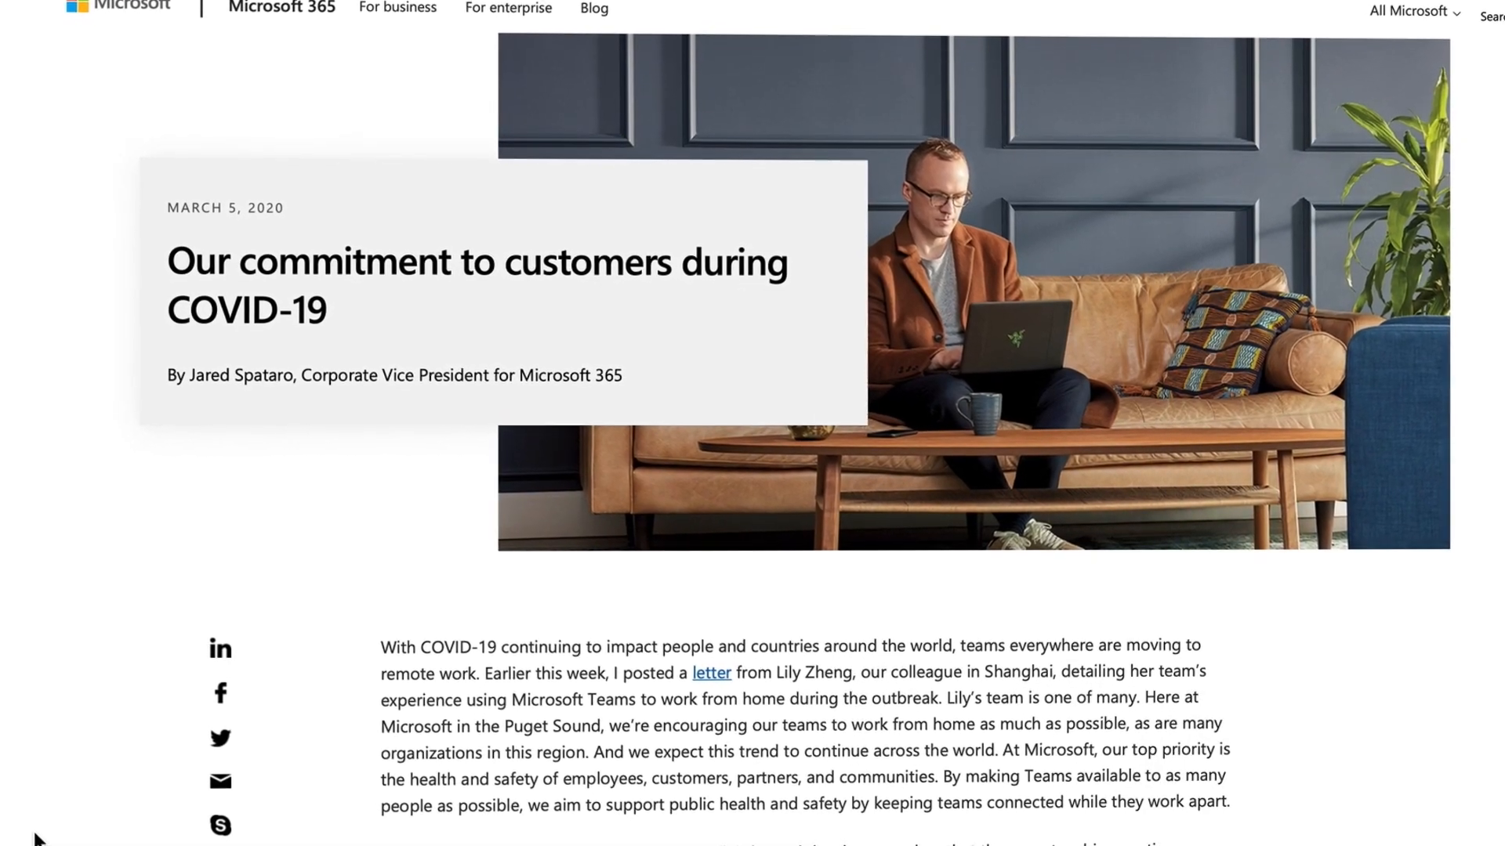
Step: Scroll down through the 'Our commitment to customers during COVID-19' blog post
scroll("down", 3)
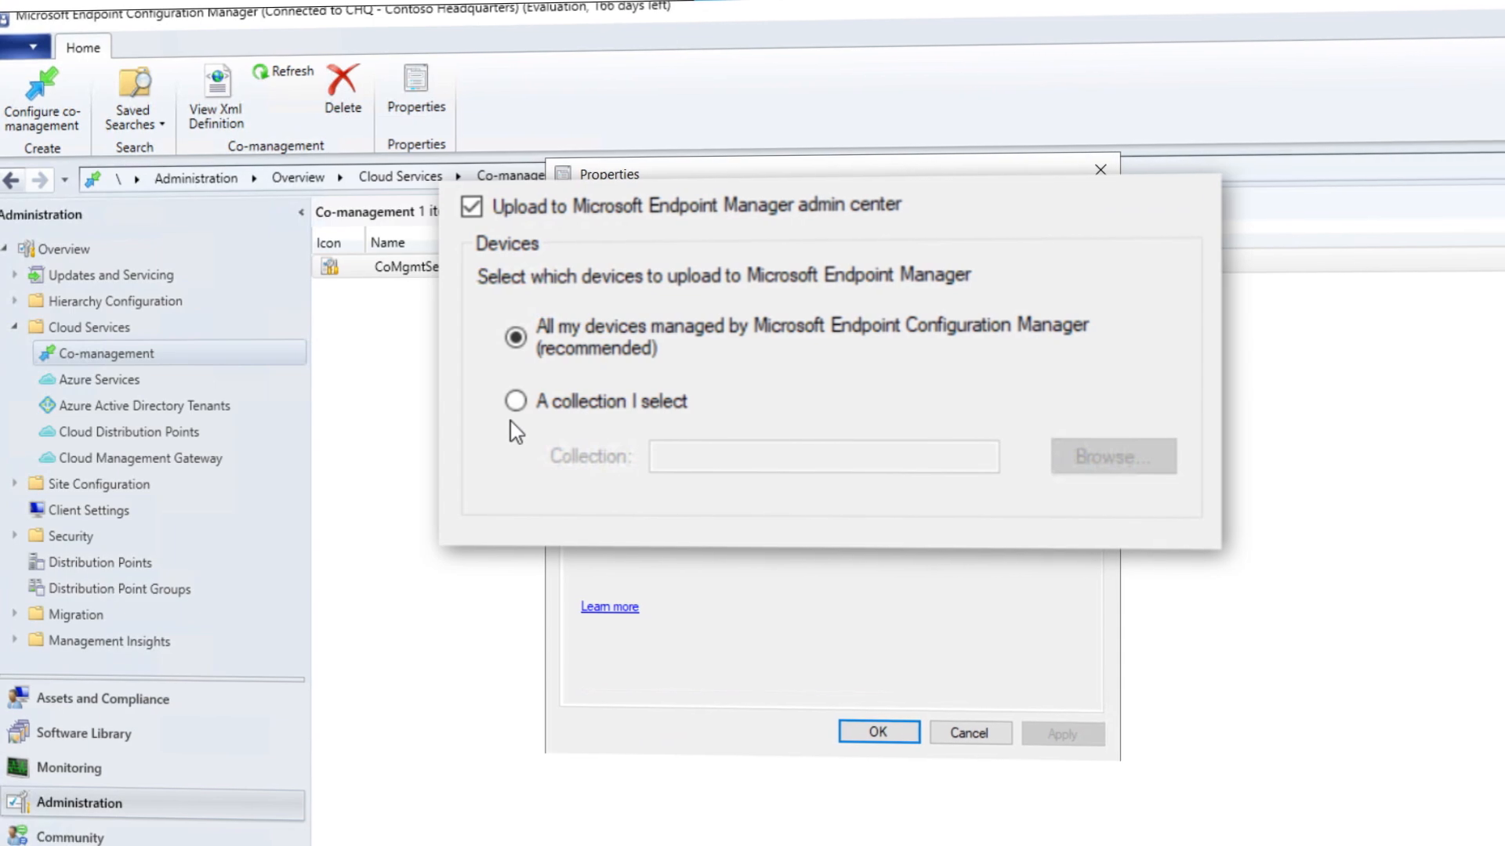
Step: Enable uploading all Configuration Manager devices to Endpoint Manager admin center in Co-management Properties
left_click(876, 732)
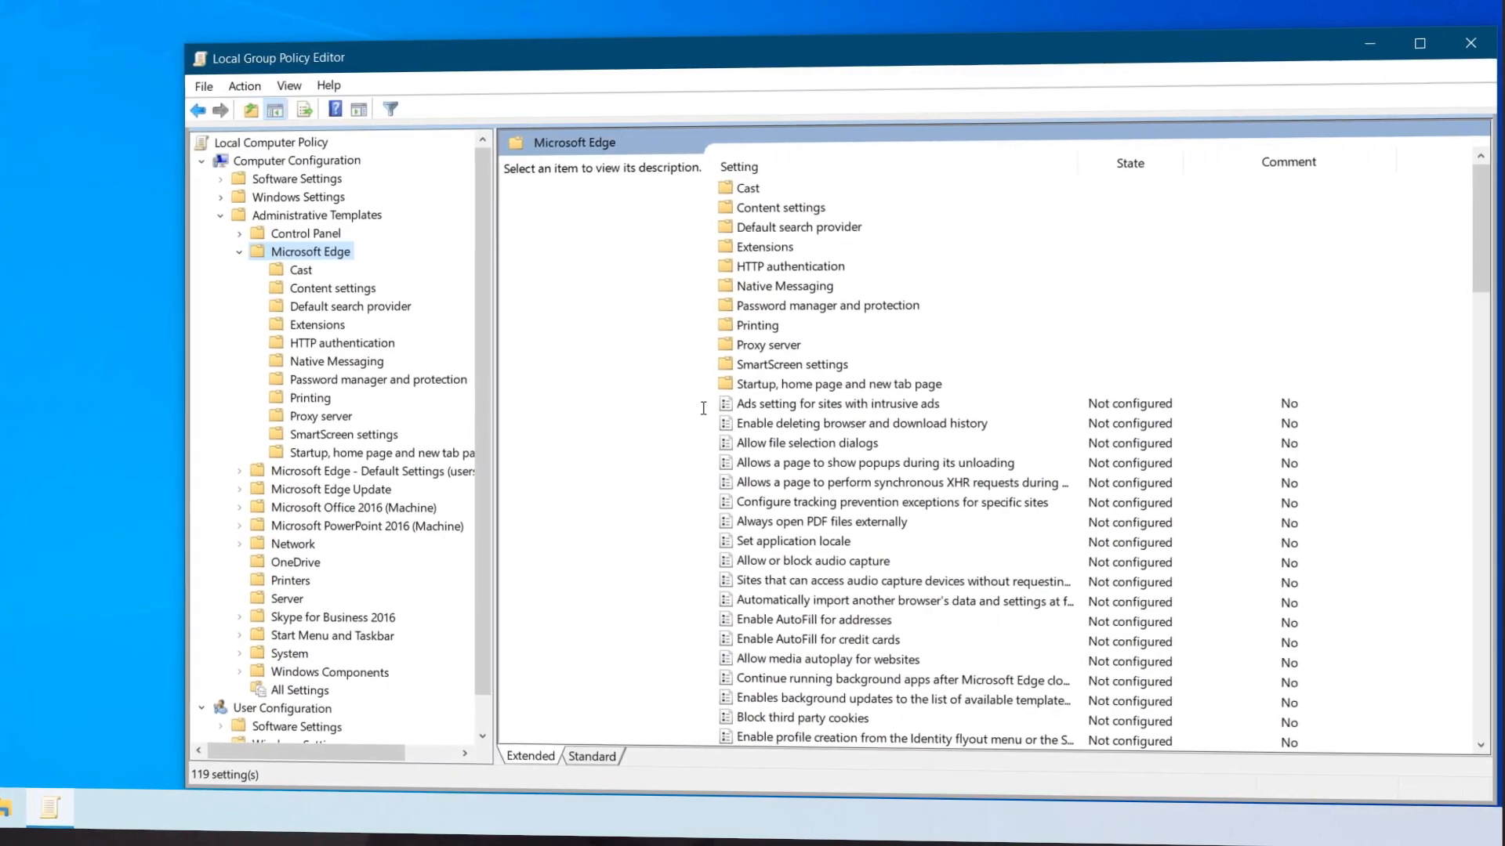
Step: Select the Microsoft Edge administrative template settings list in Local Group Policy Editor
left_click(834, 403)
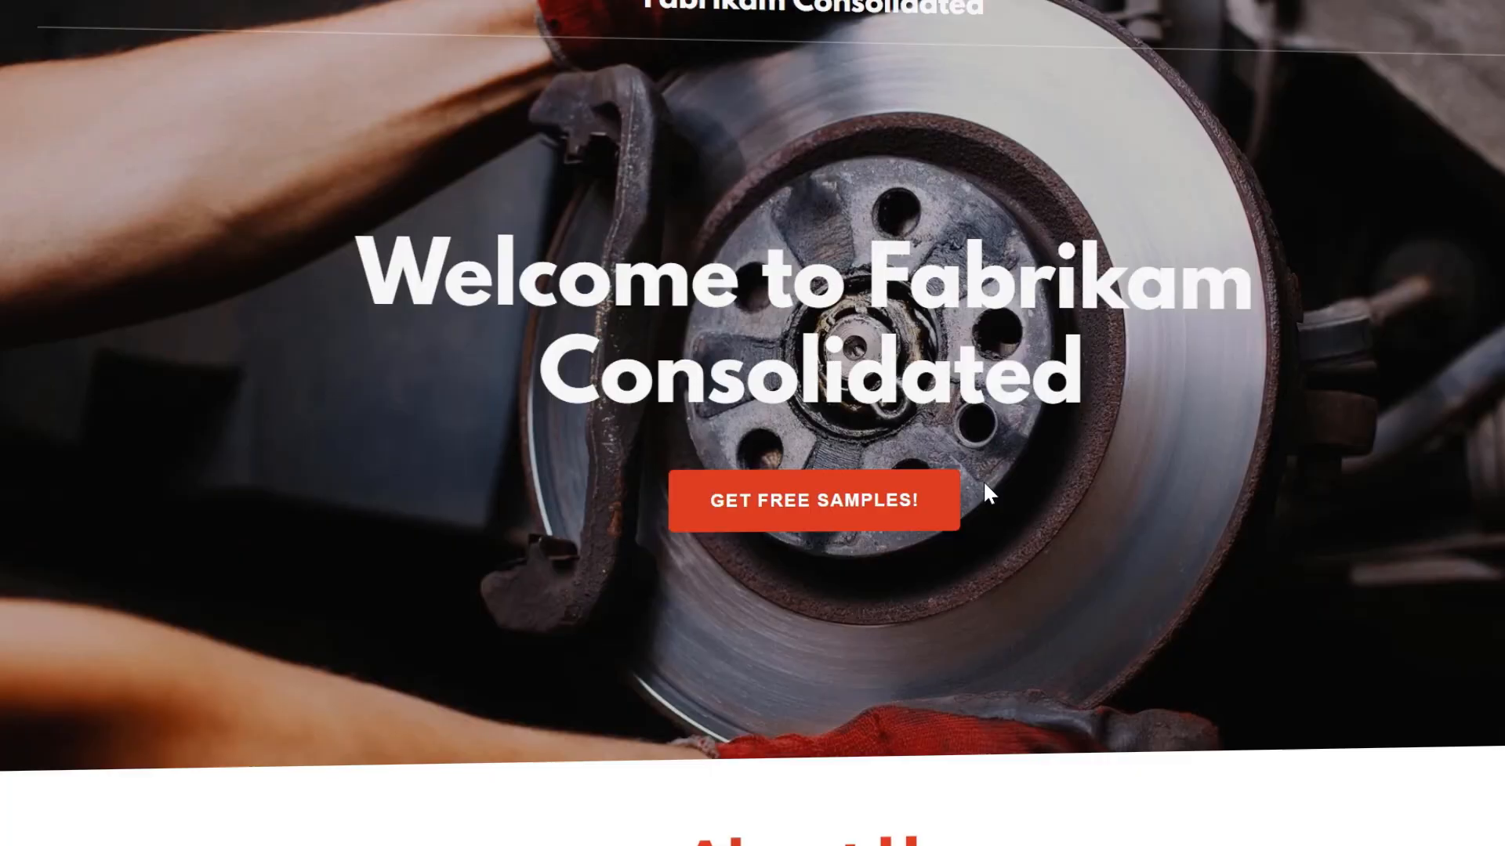
Step: Click near Get Free Samples on the Fabrikam Consolidated welcome page
left_click(813, 500)
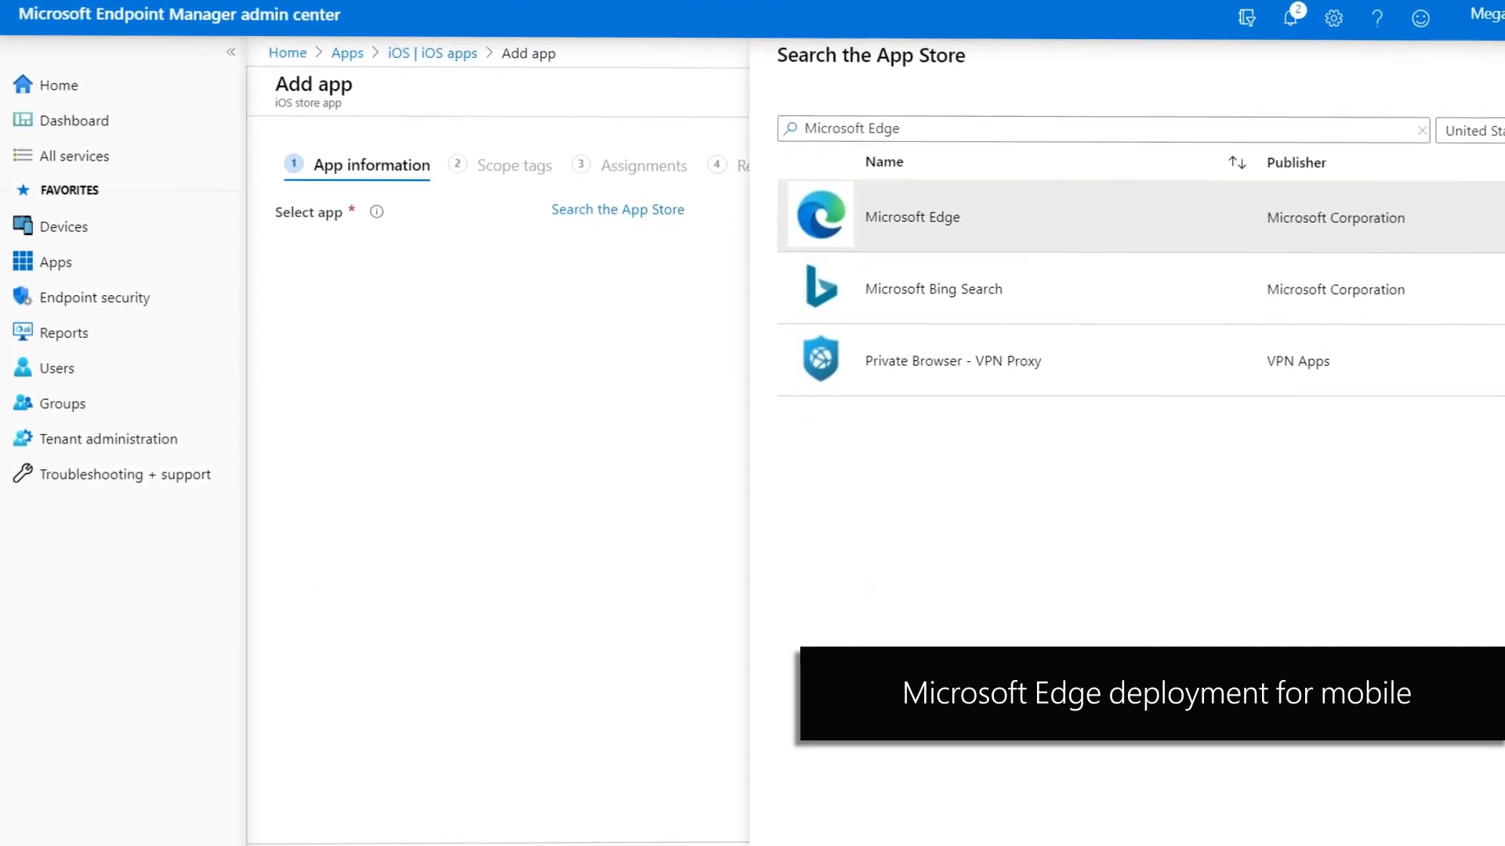
Step: Select Microsoft Edge from the App Store results and scroll through the baseline settings
left_click(911, 216)
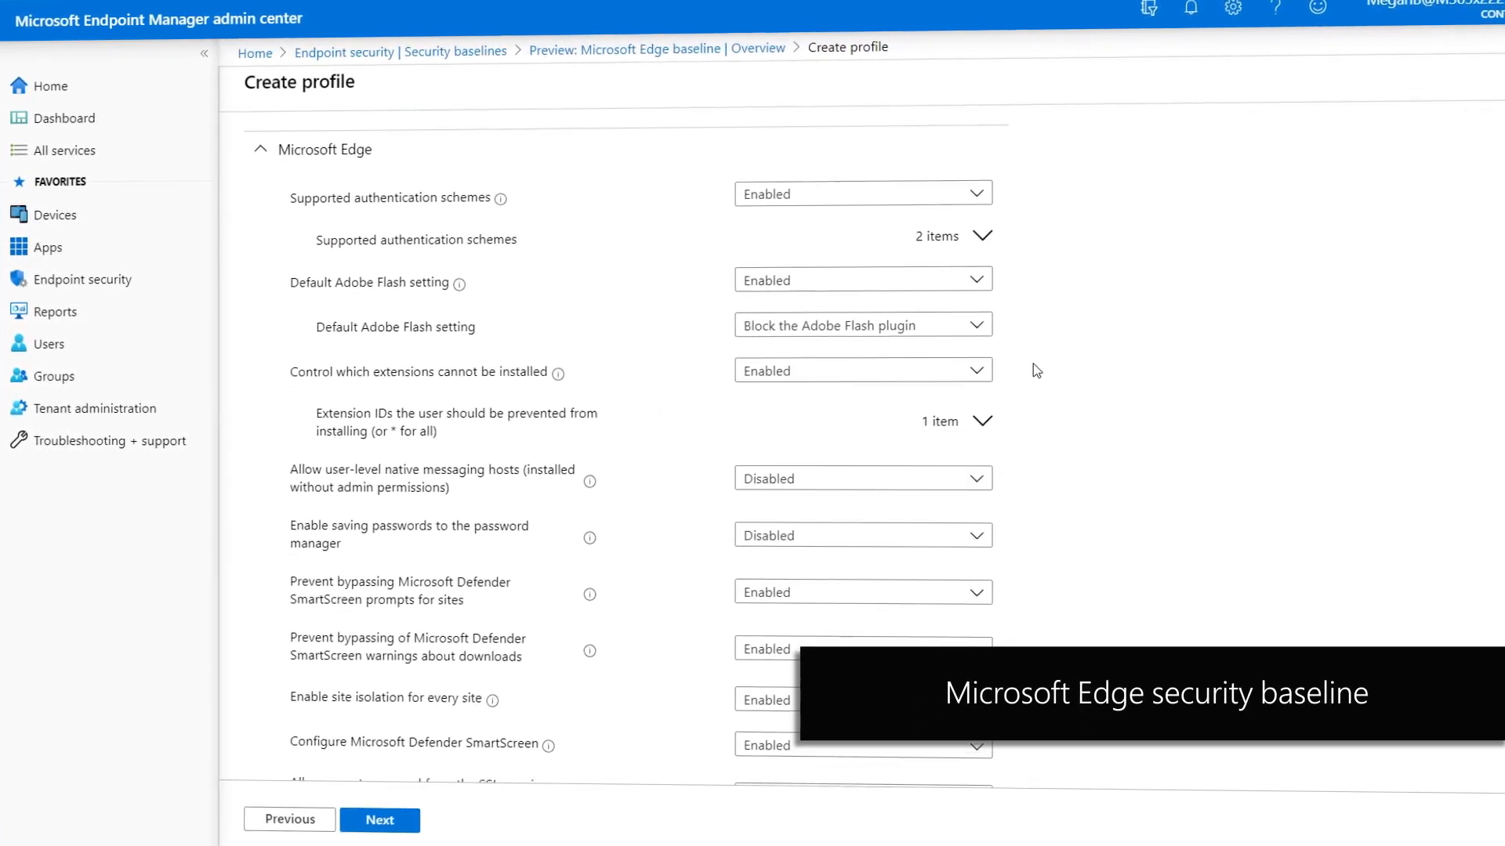
scroll("down", 3)
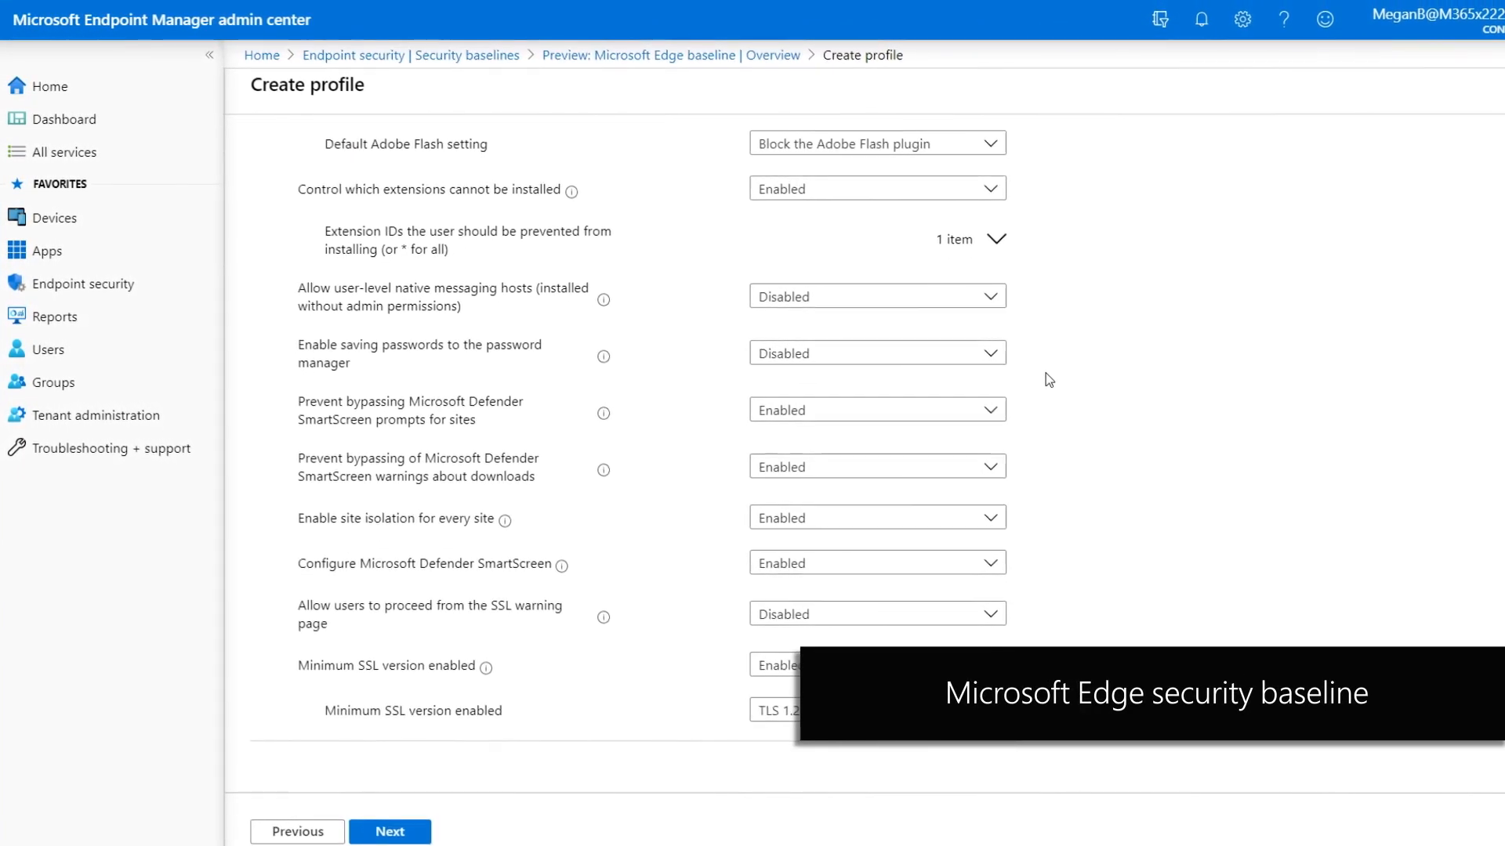